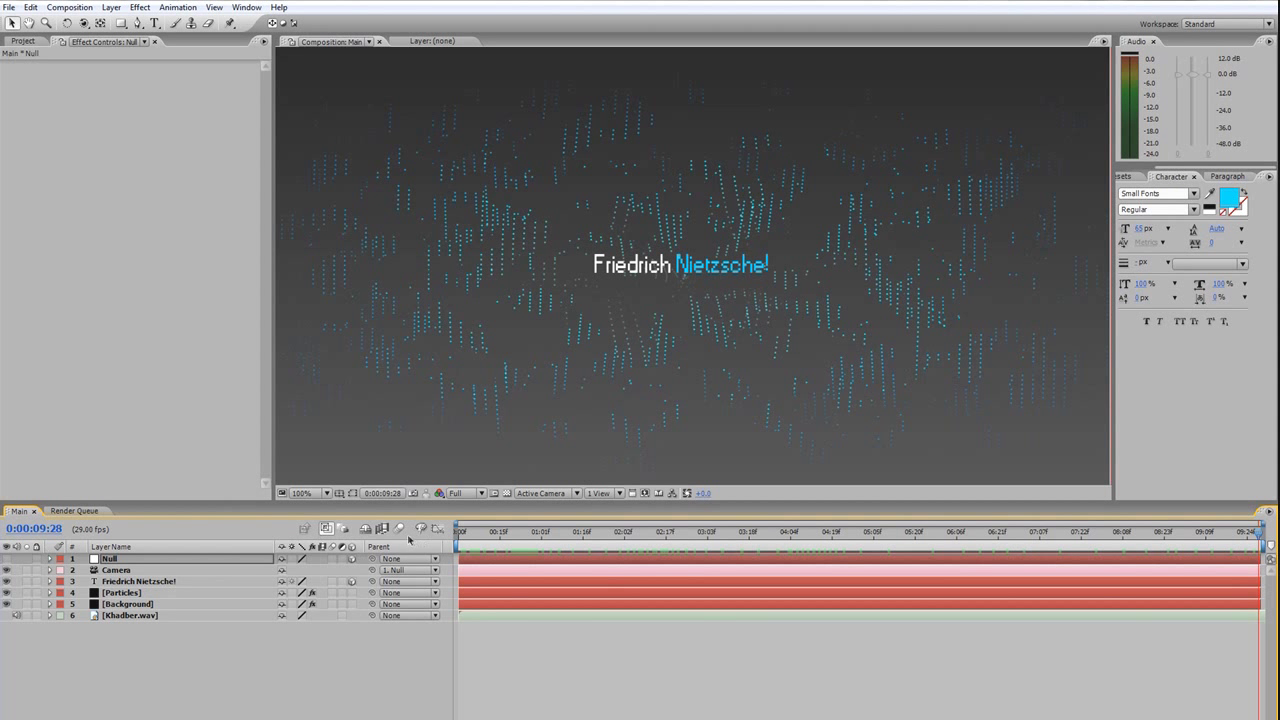
{"action": "mouse_move", "coordinate": [396, 528]}
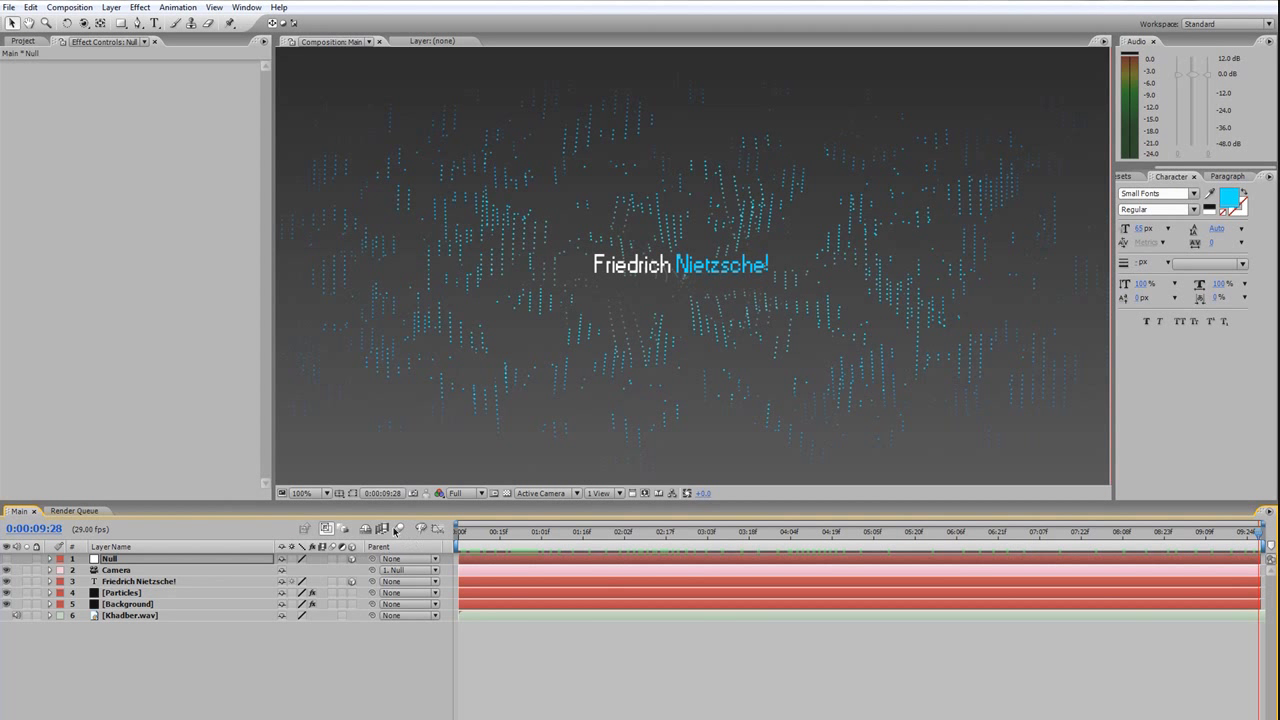
{"action": "mouse_move", "coordinate": [396, 528]}
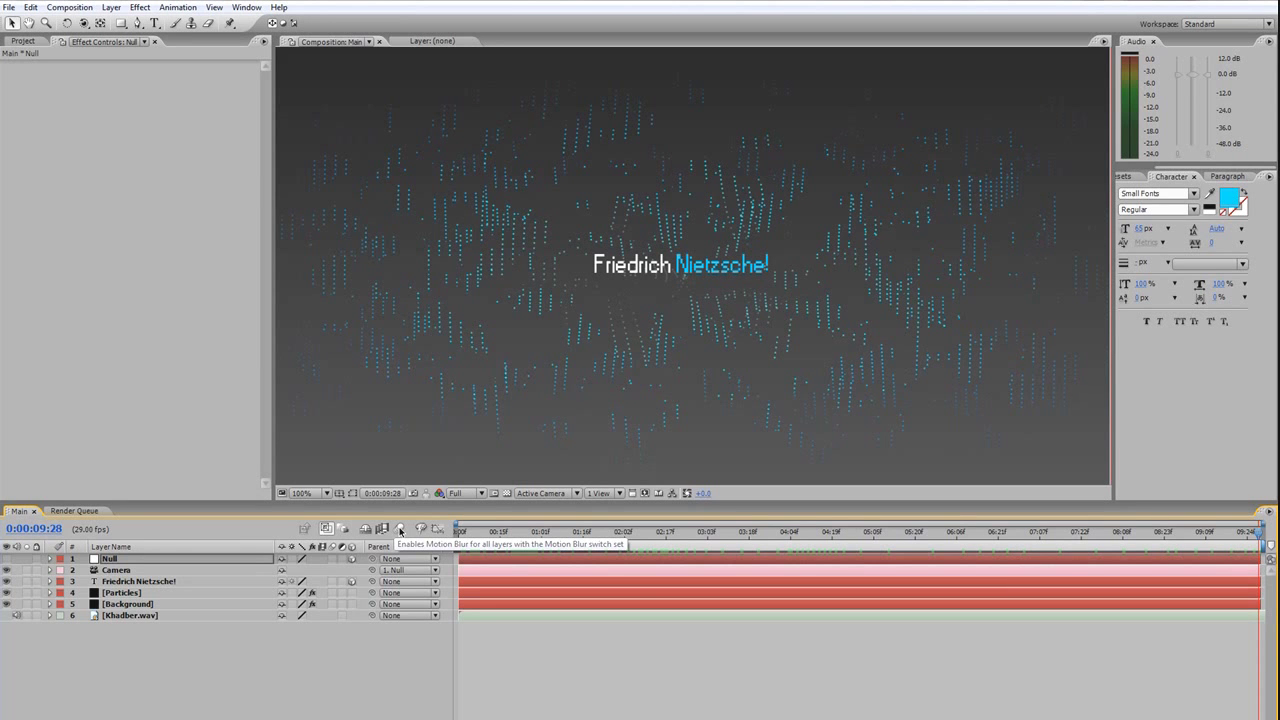
{"action": "mouse_move", "coordinate": [364, 600]}
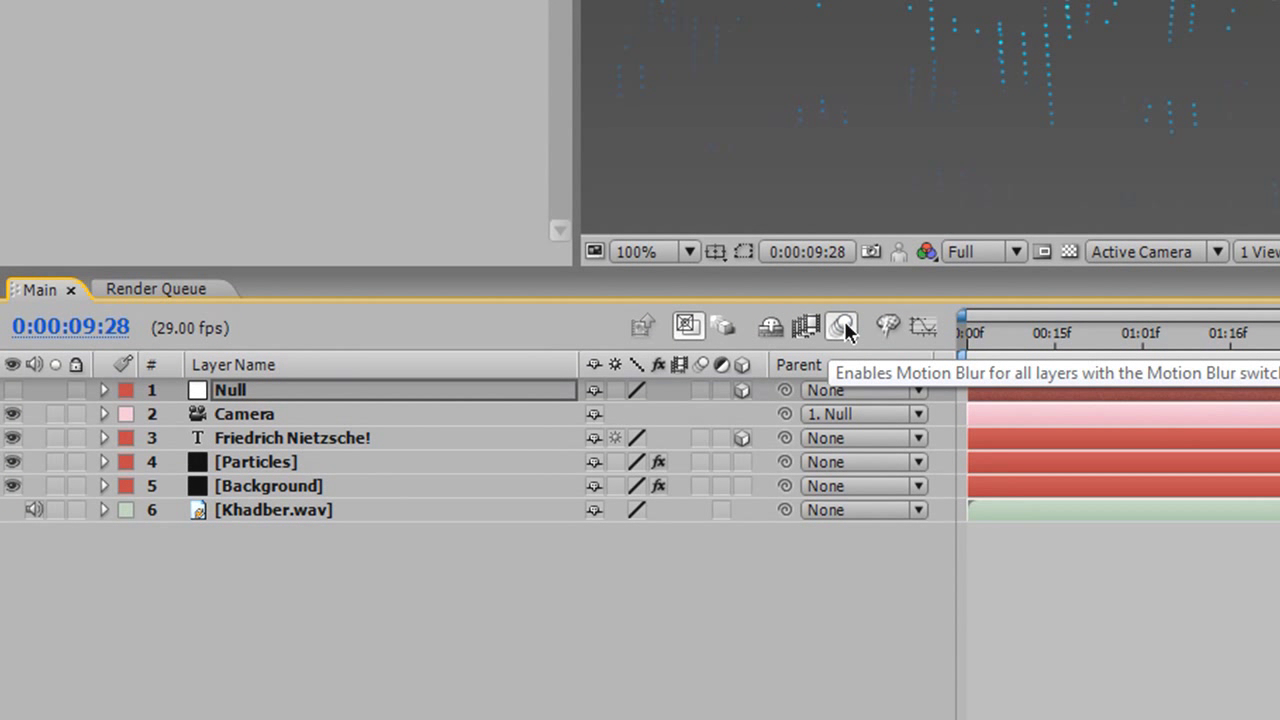
{"action": "mouse_move", "coordinate": [720, 420]}
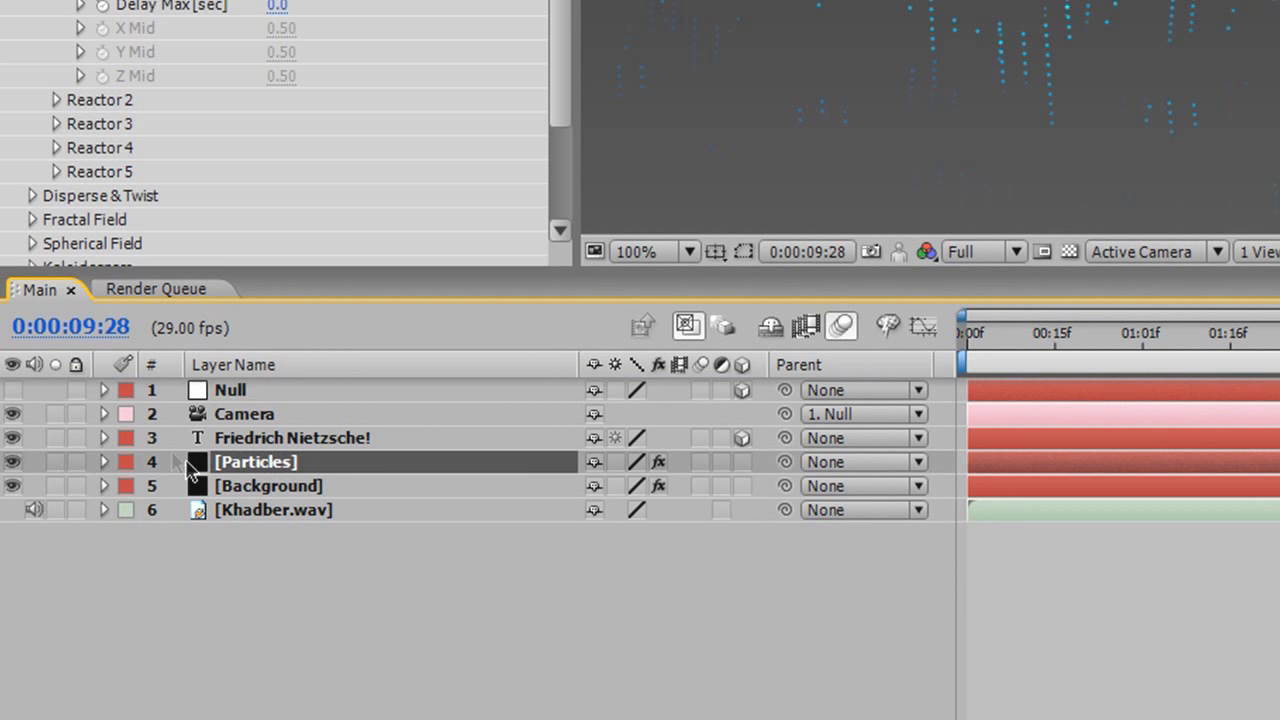
- Switch on motion blur for the Particles layer and the 'Friedrich Nietzsche!' text layer, then select the title
{"action": "left_click", "coordinate": [244, 412]}
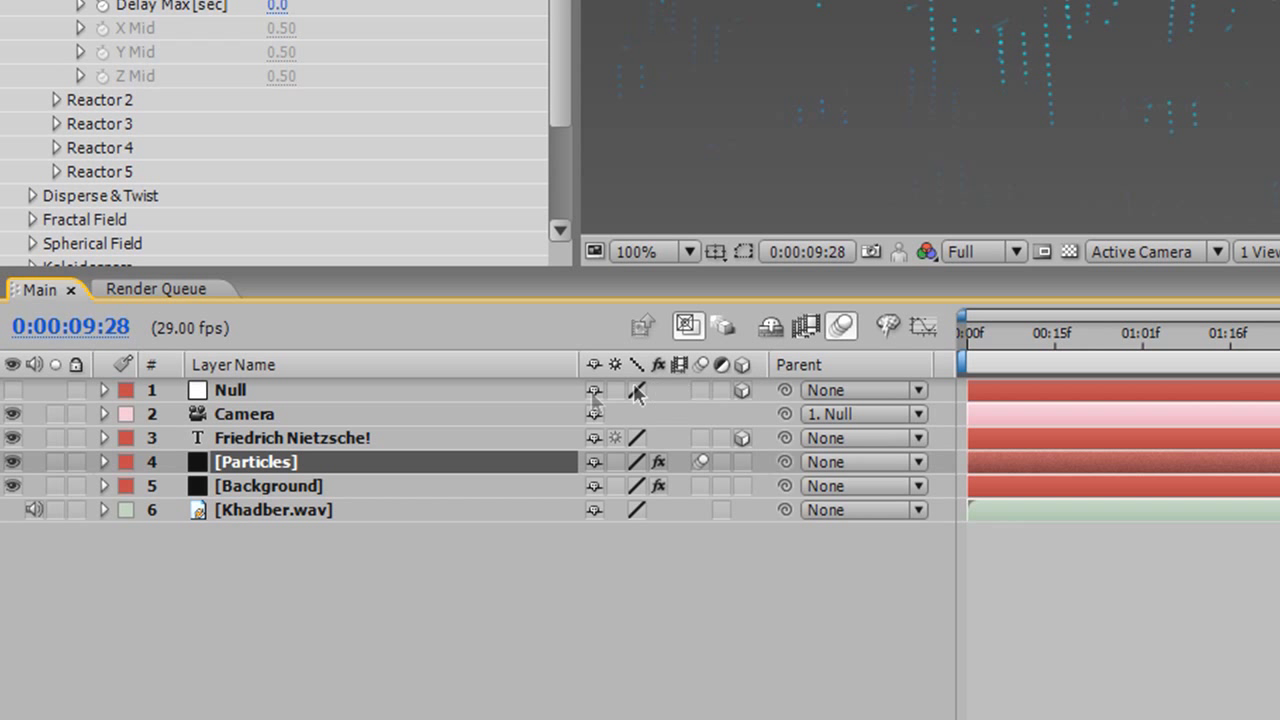
{"action": "left_click", "coordinate": [292, 436]}
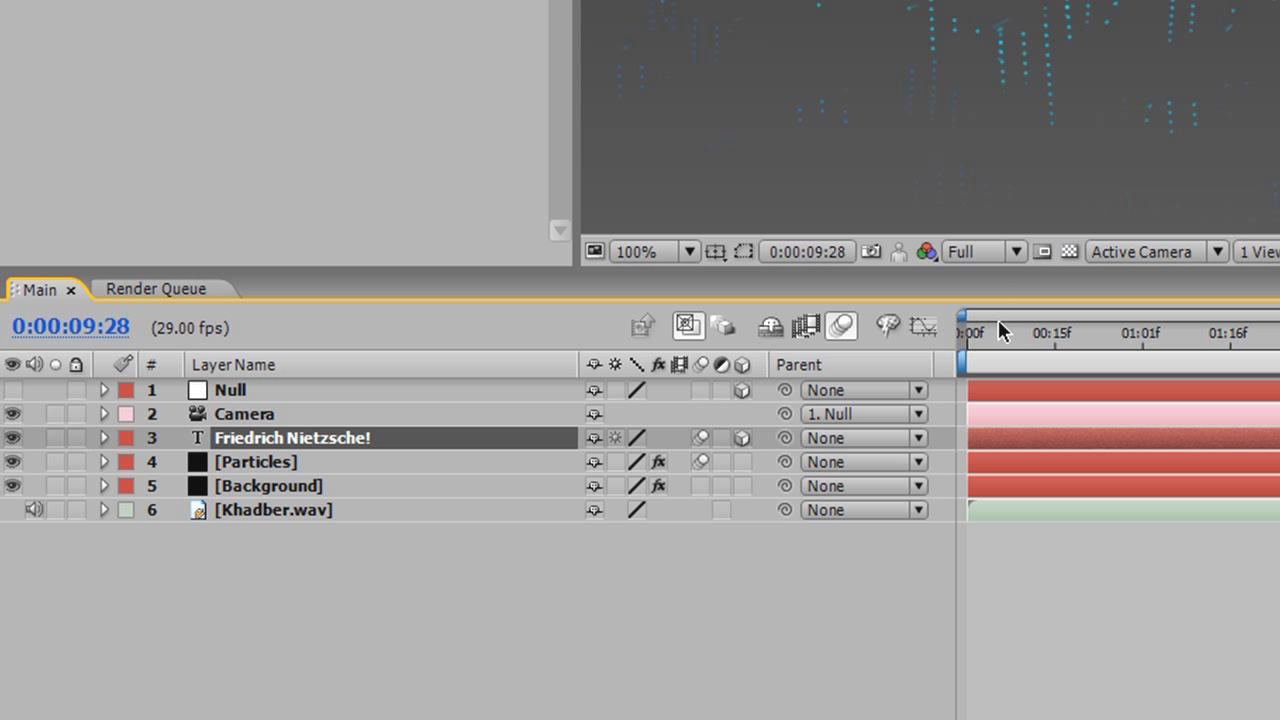
{"action": "left_click", "coordinate": [256, 460]}
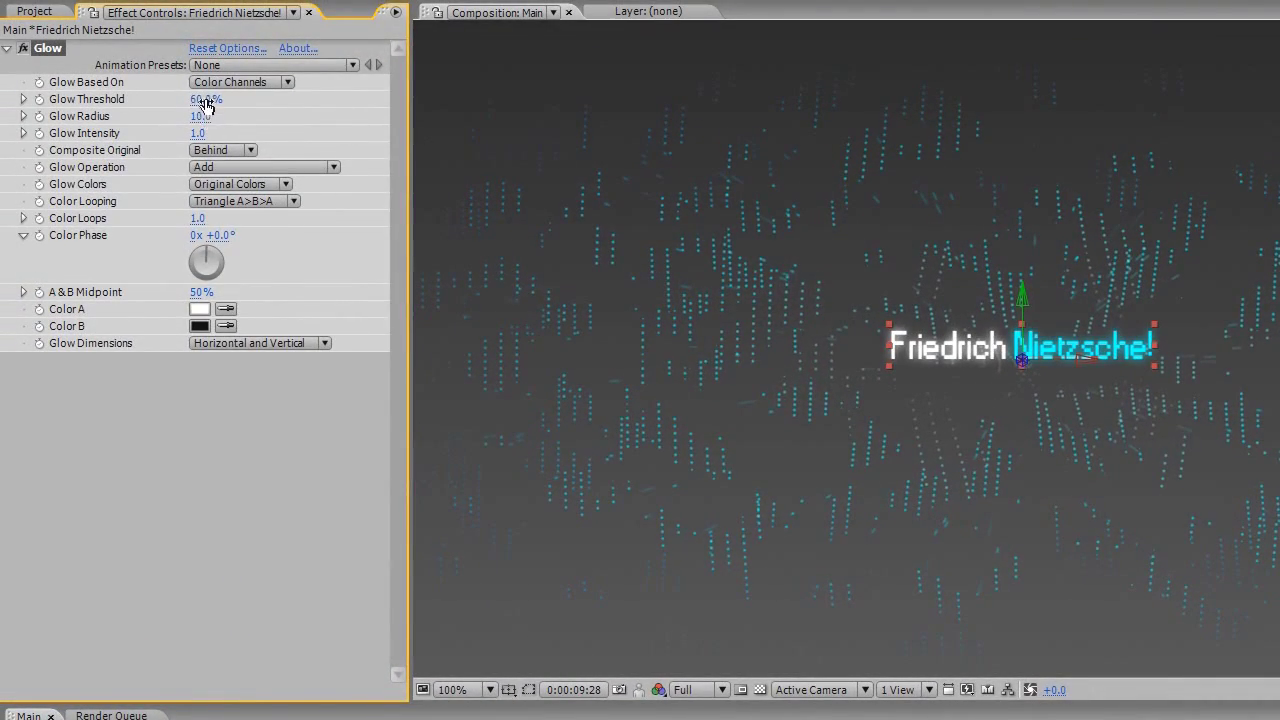
- Widen the title's Glow radius to 114 with a 60% threshold
{"action": "left_click_drag", "start_coordinate": [204, 116], "coordinate": [300, 116]}
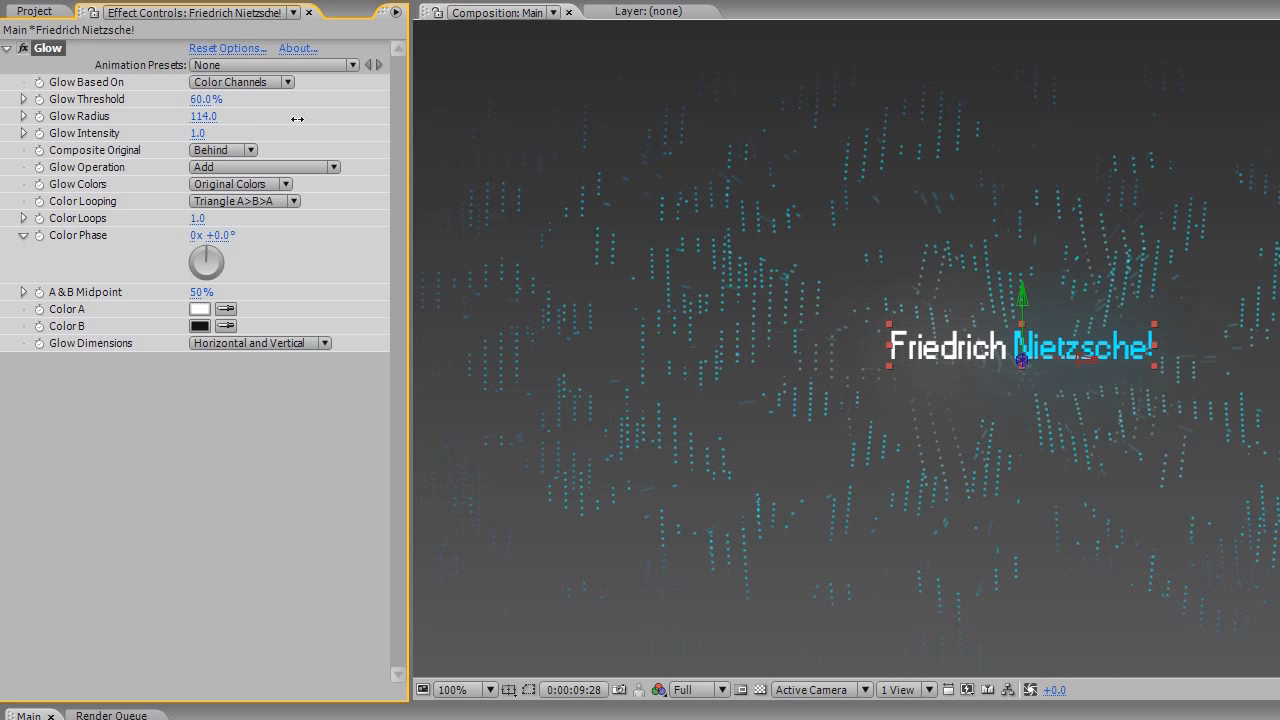